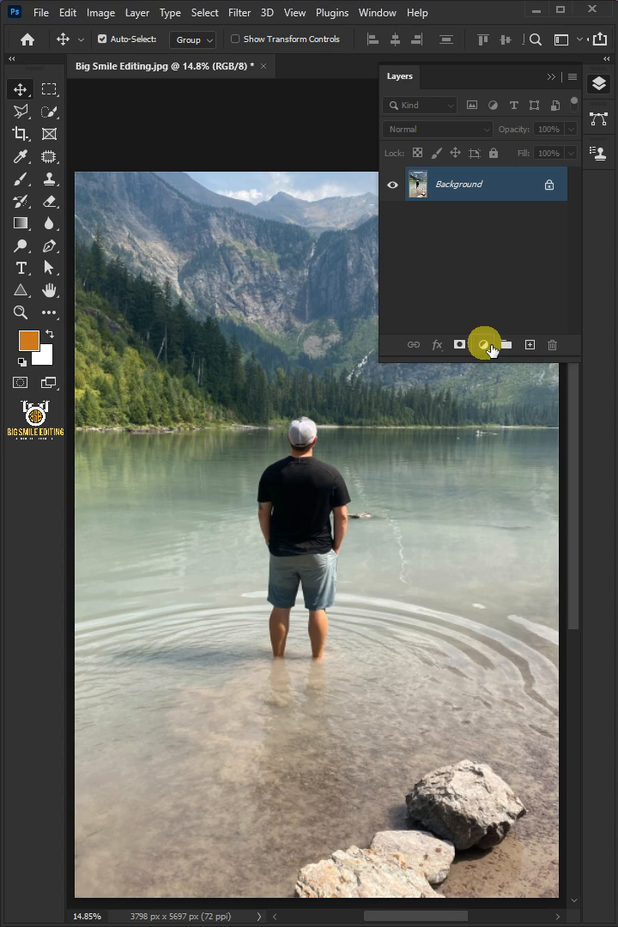
- Add a Photo Filter adjustment layer with a cyan filter colour (00c0ff)
left_click(483, 343)
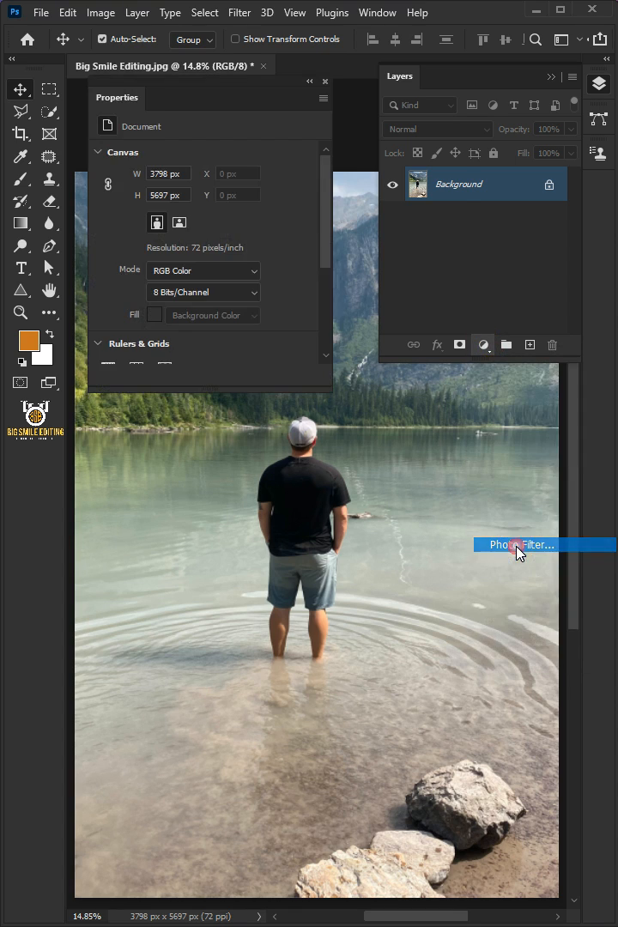
left_click(515, 544)
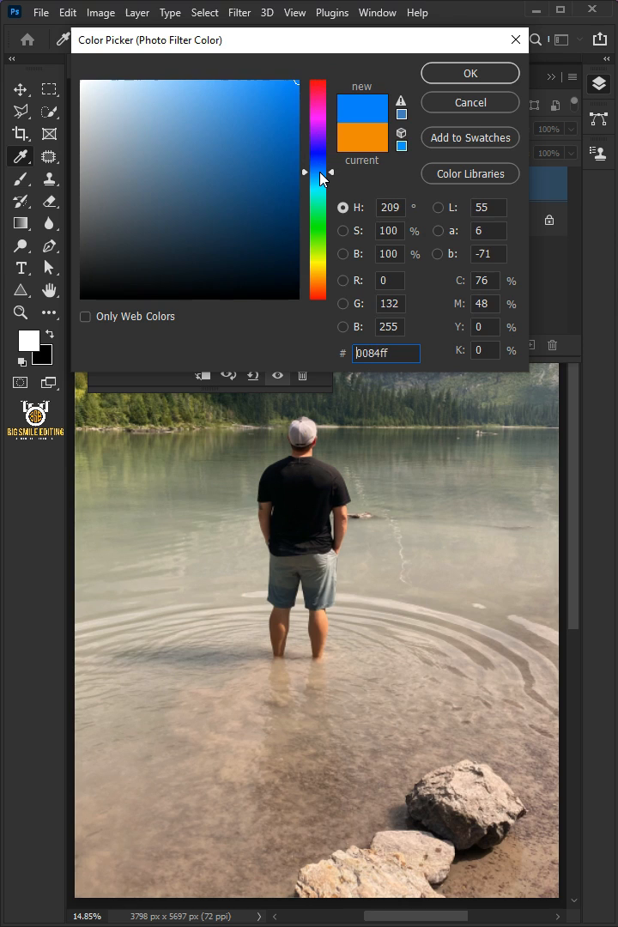
left_click_drag(322, 171, 323, 180)
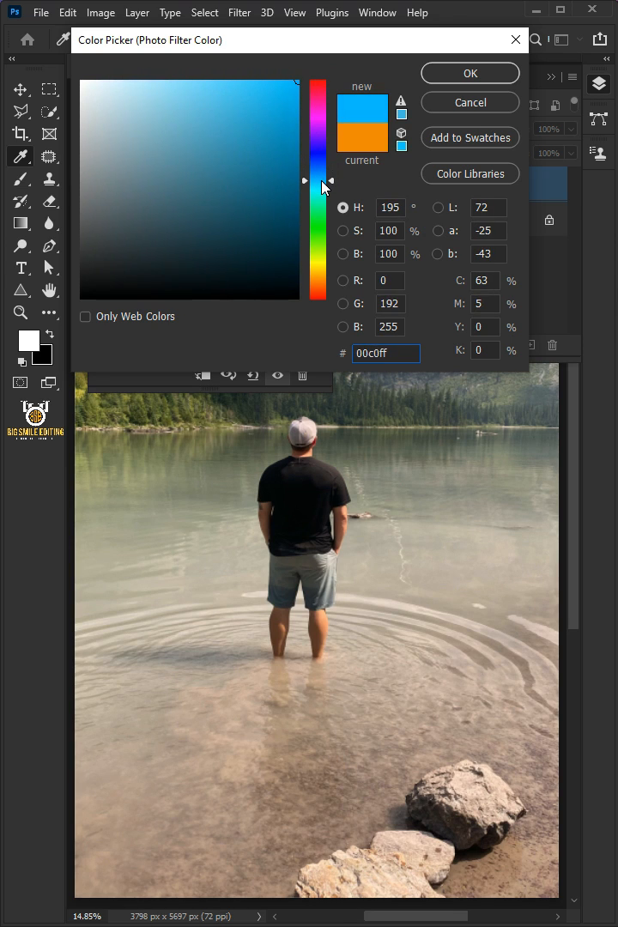
left_click(470, 72)
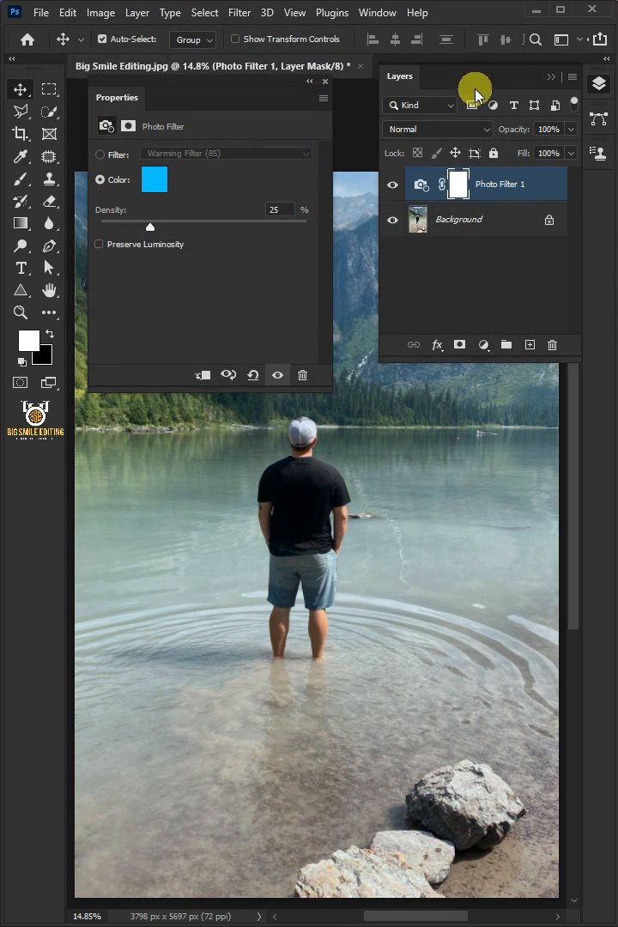
- Set the Photo Filter to 100% density and Overlay blend mode
left_click_drag(151, 227, 305, 226)
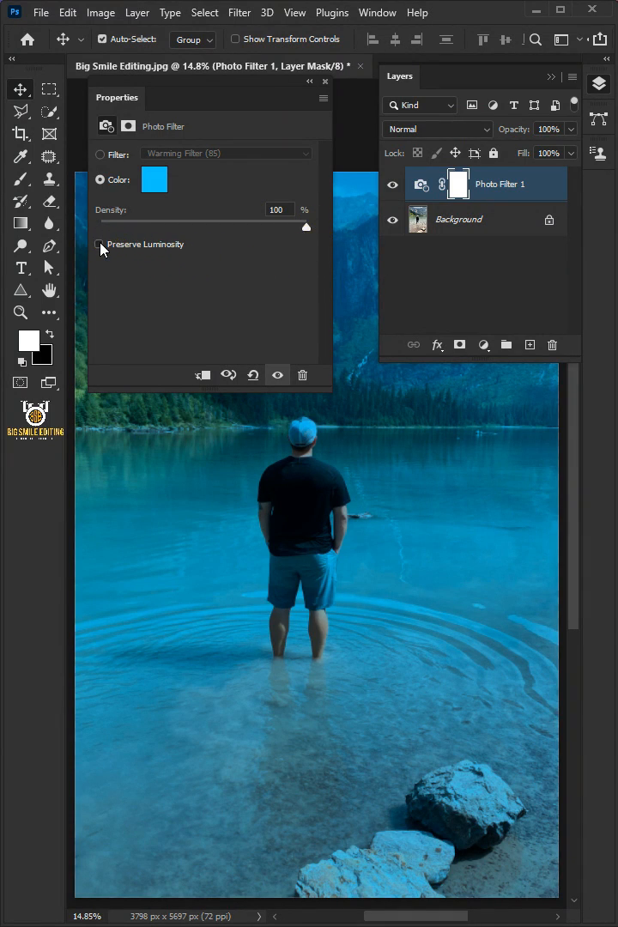
left_click(325, 81)
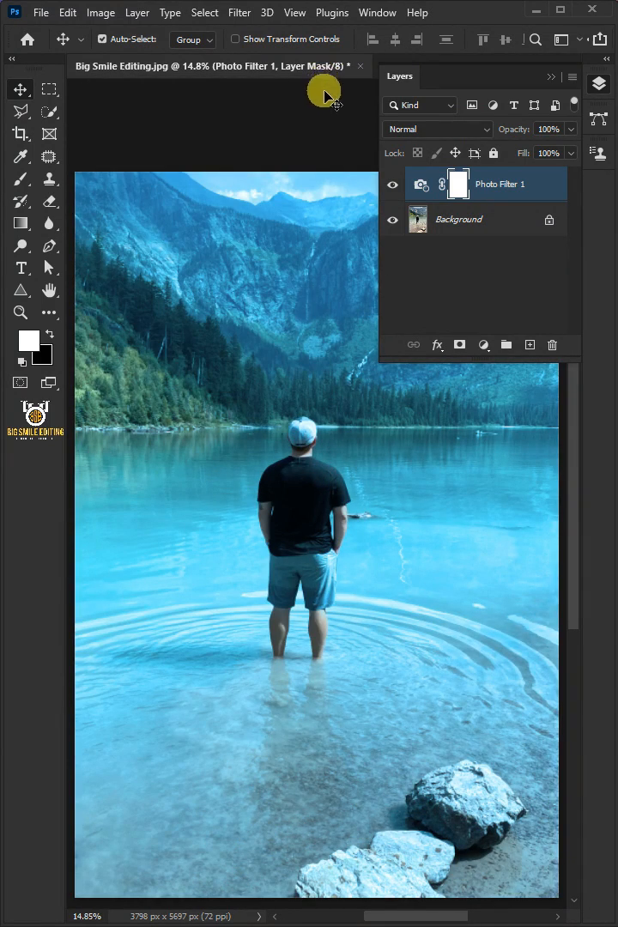
left_click(438, 129)
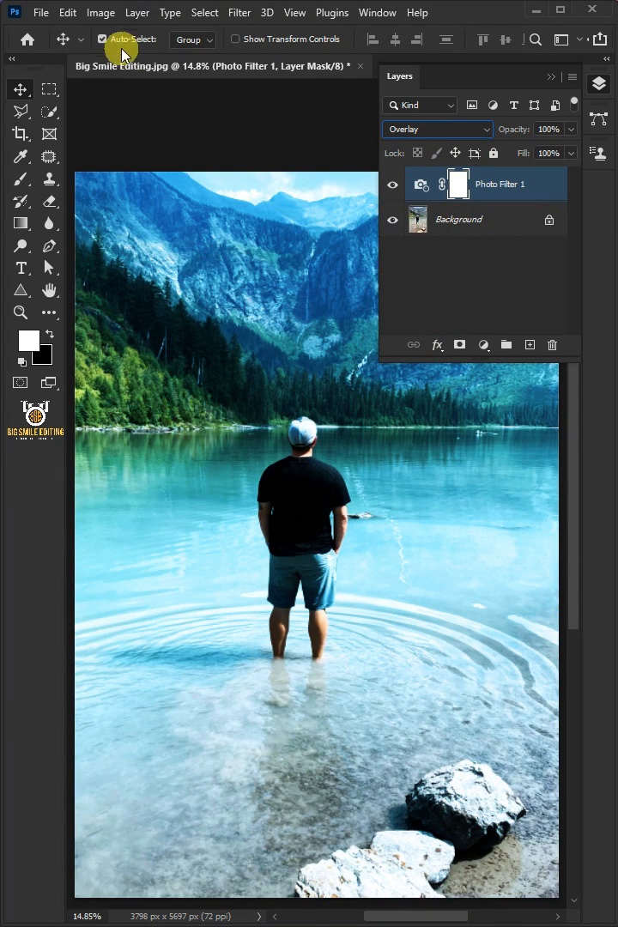
- Fill the layer mask with the photo itself via Apply Image using Multiply blending
left_click(100, 12)
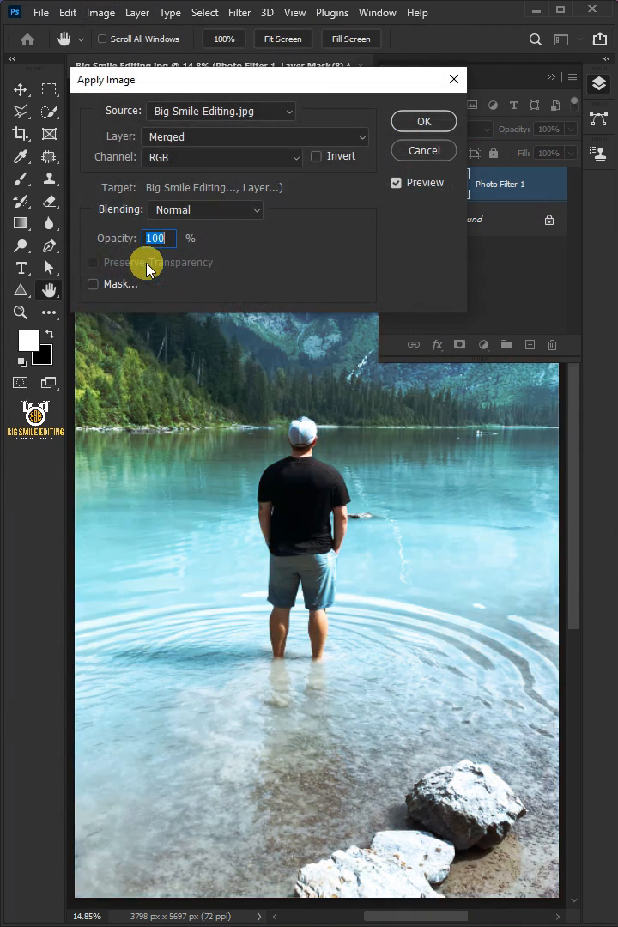
left_click(206, 210)
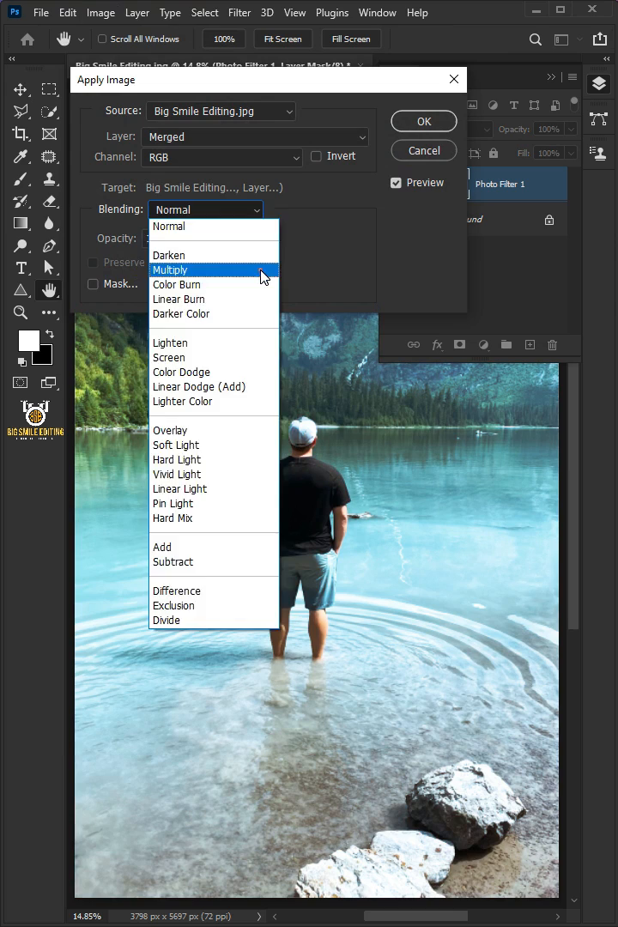
left_click(422, 120)
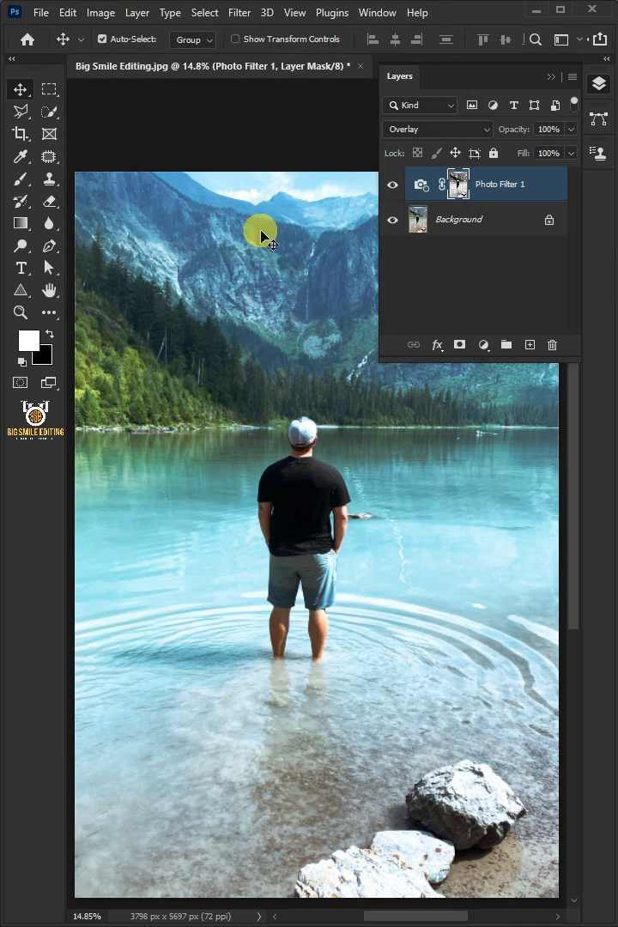
- Load a Soft Round 500 px brush at 0% hardness, 100% opacity and flow
left_click(127, 39)
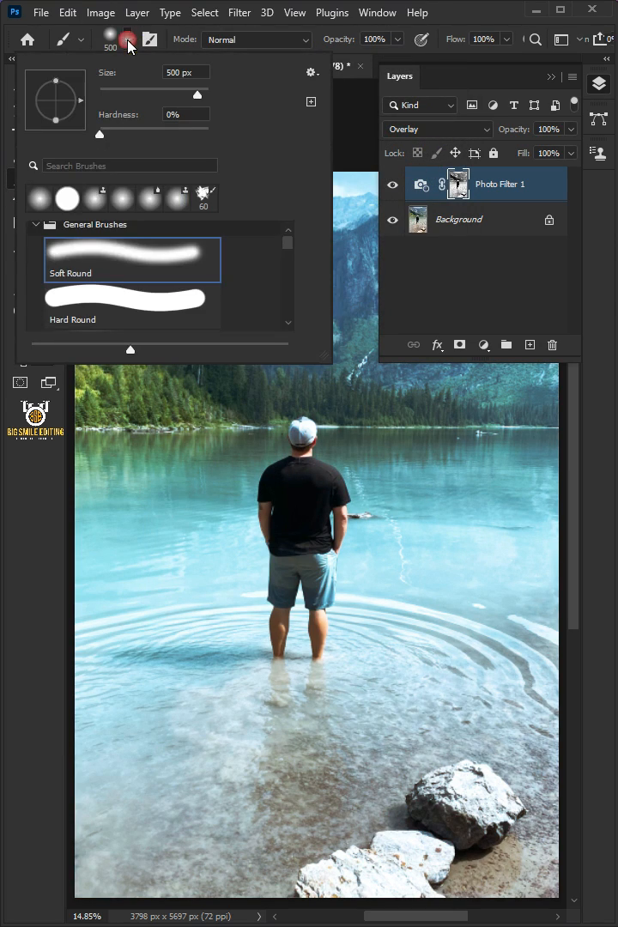
left_click(127, 39)
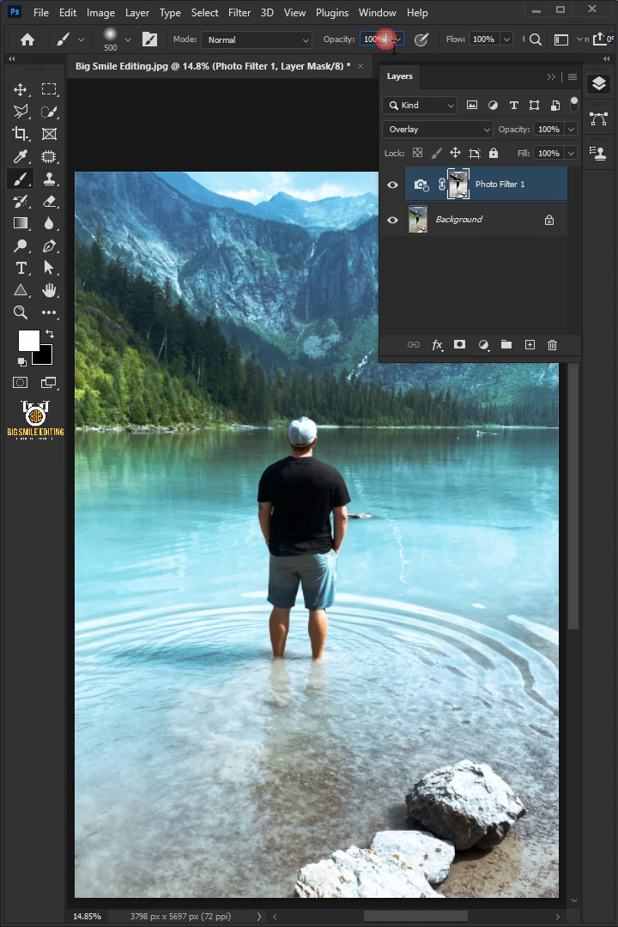
mouse_move(491, 48)
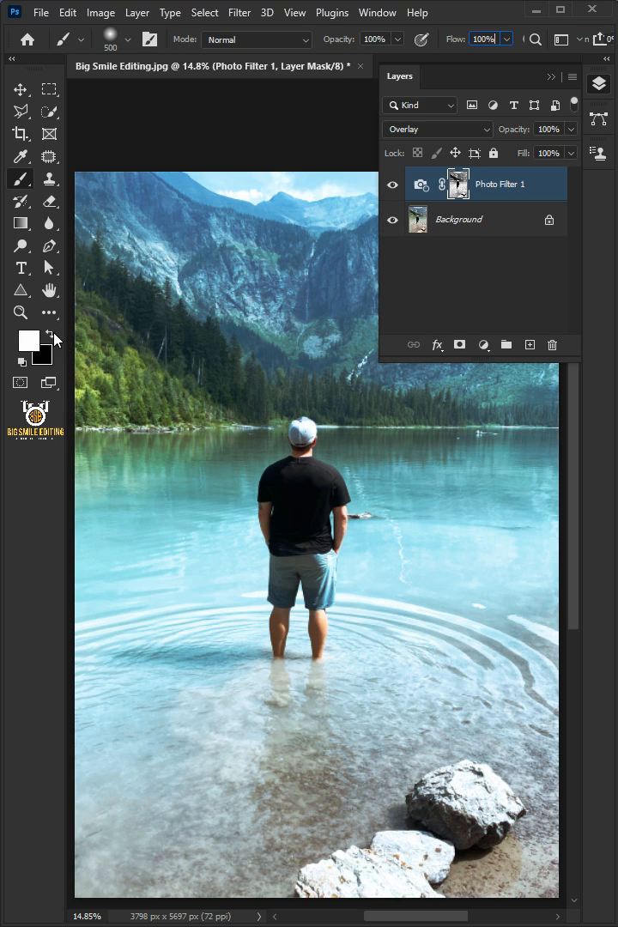
- Set the foreground to black and paint the mask over the mountains and sky
left_click(27, 336)
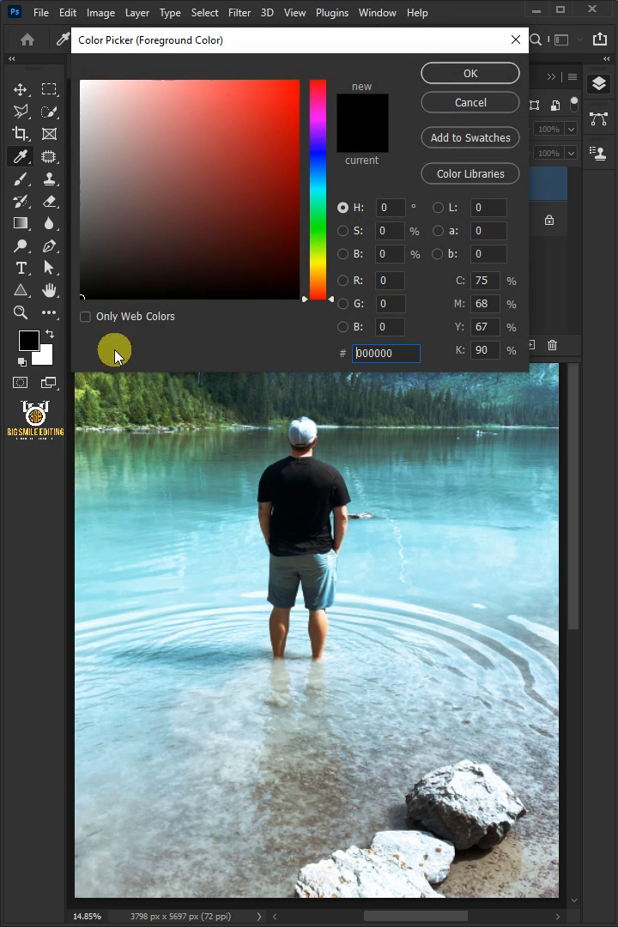
left_click(471, 72)
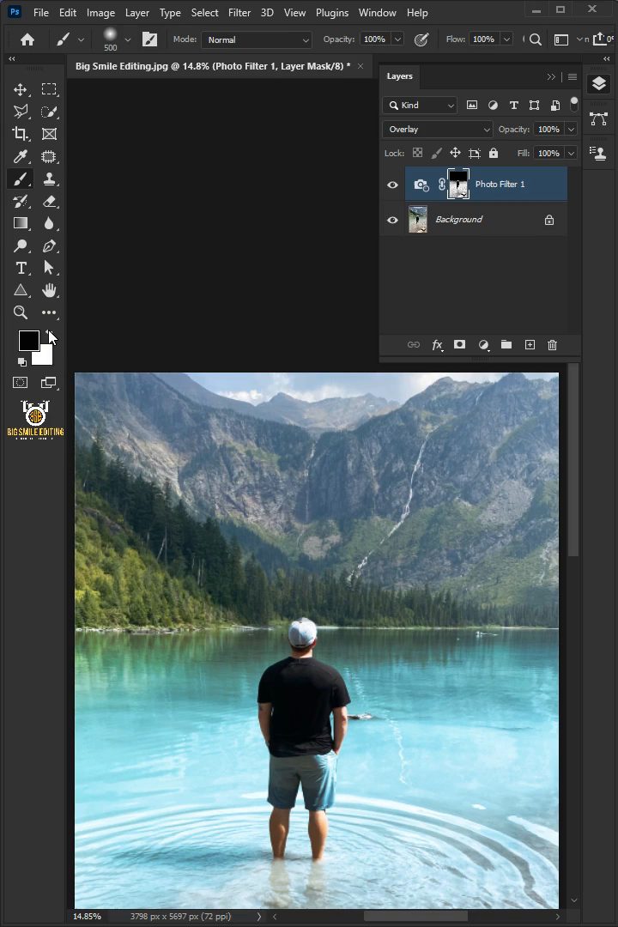
- Set the foreground to white and paint the glow back into parts of the water
left_click(29, 340)
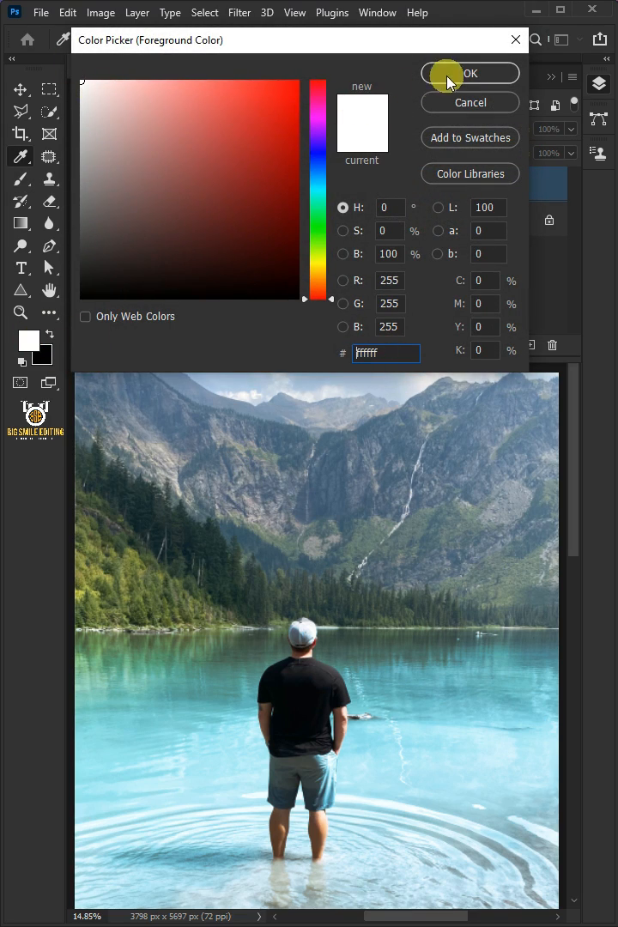
left_click(471, 72)
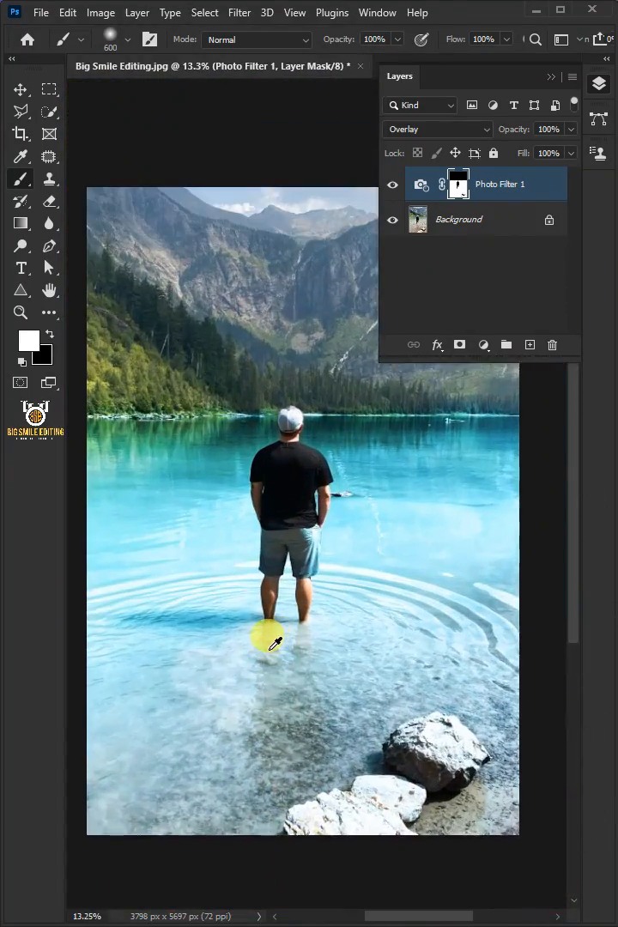
left_click(484, 343)
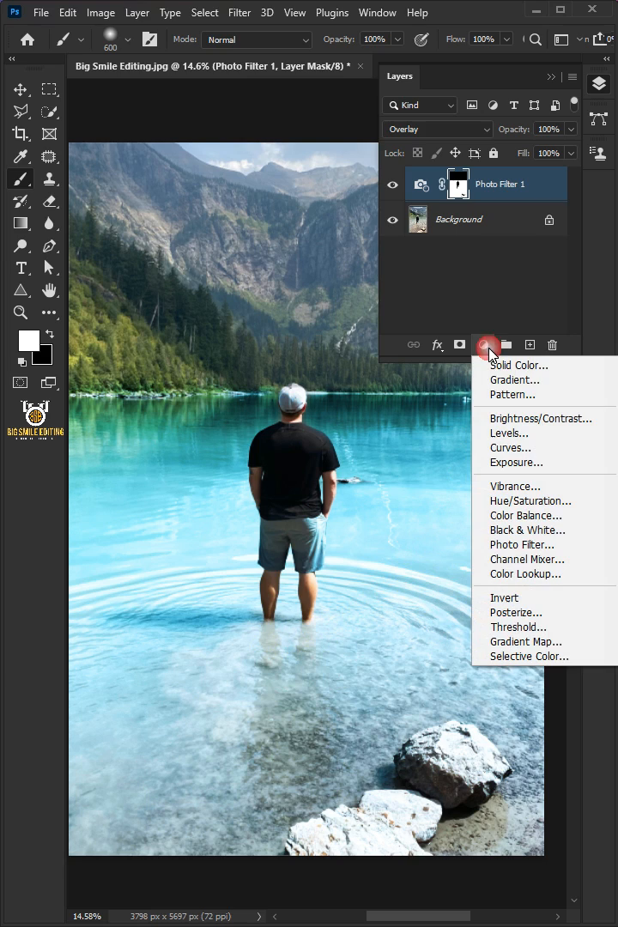
- Add a Color Balance layer with Midtones pushed +20 toward red on the Cyan–Red scale
left_click(526, 515)
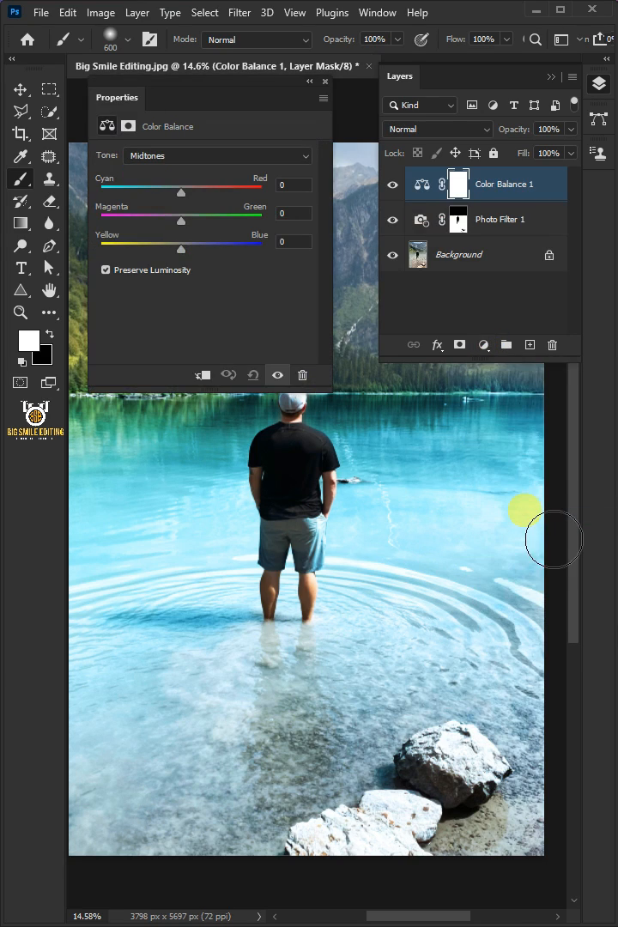
left_click(216, 154)
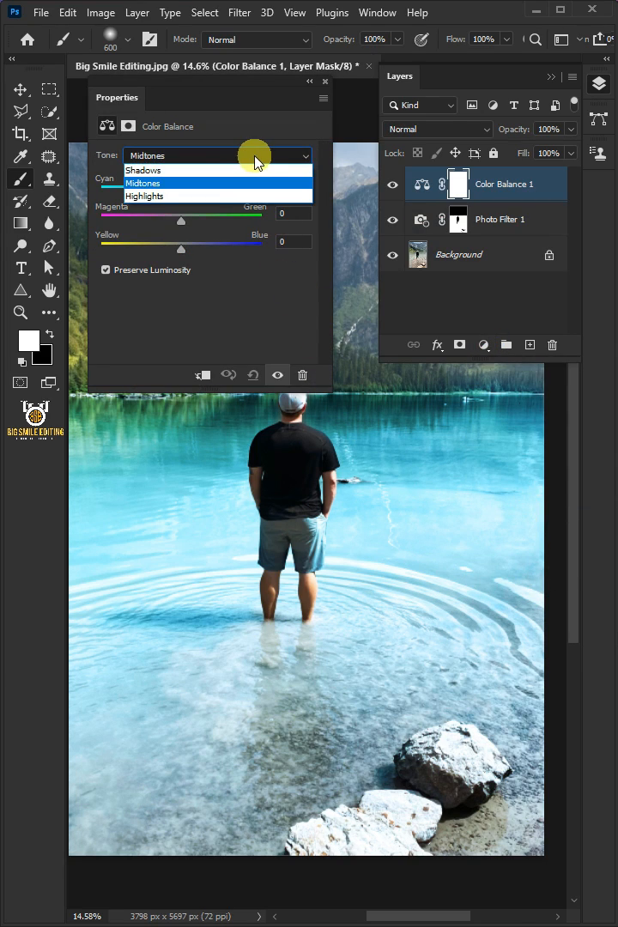
left_click(145, 169)
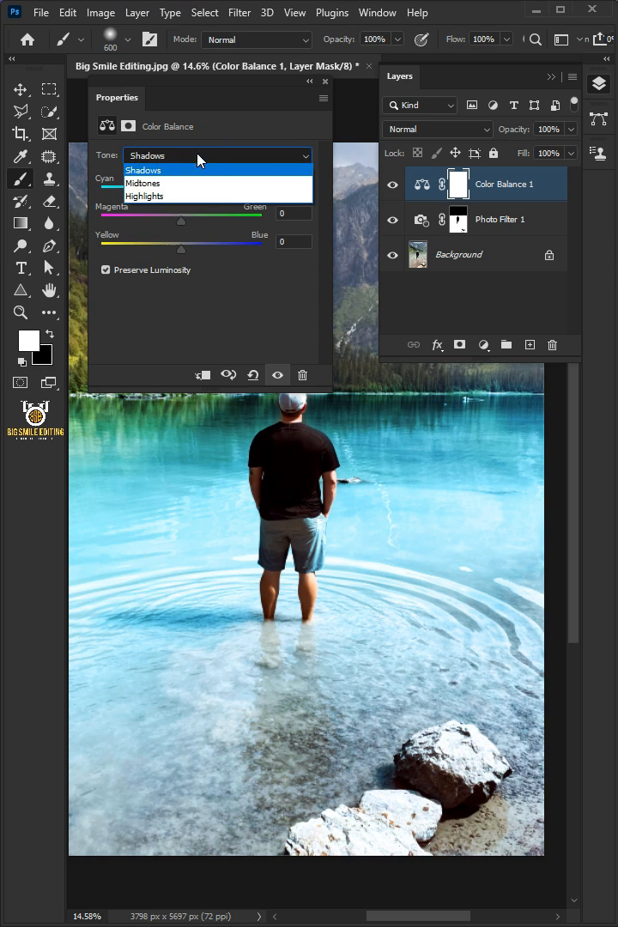
left_click(142, 182)
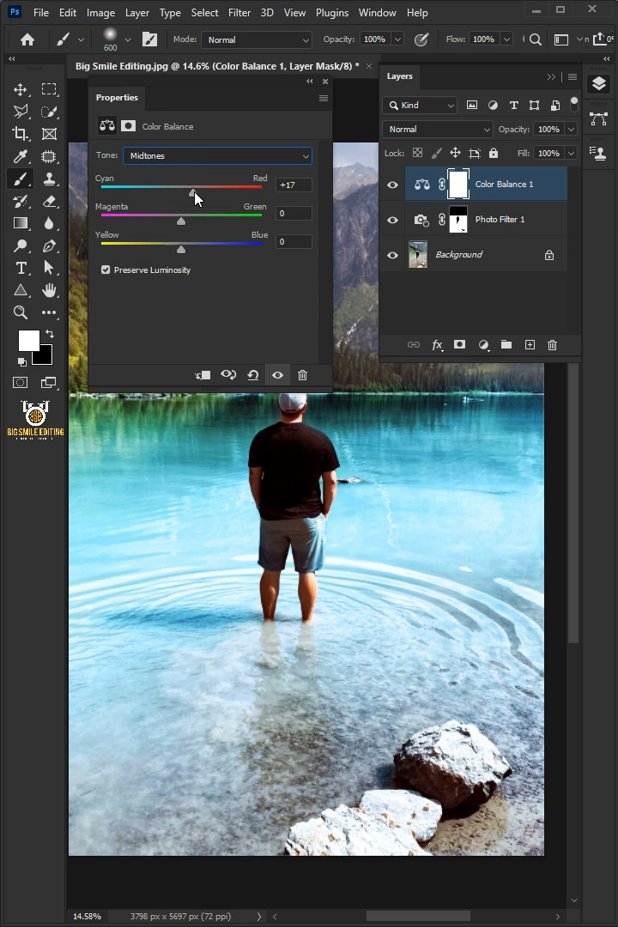
left_click(483, 343)
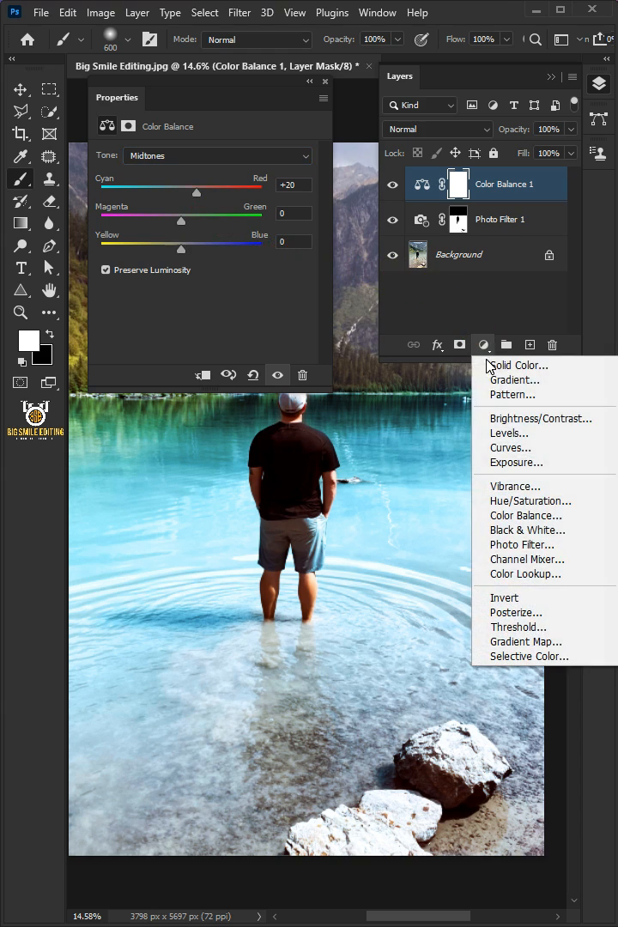
- Add a Color Lookup layer using Crisp_Winter.look at 20% opacity
left_click(525, 573)
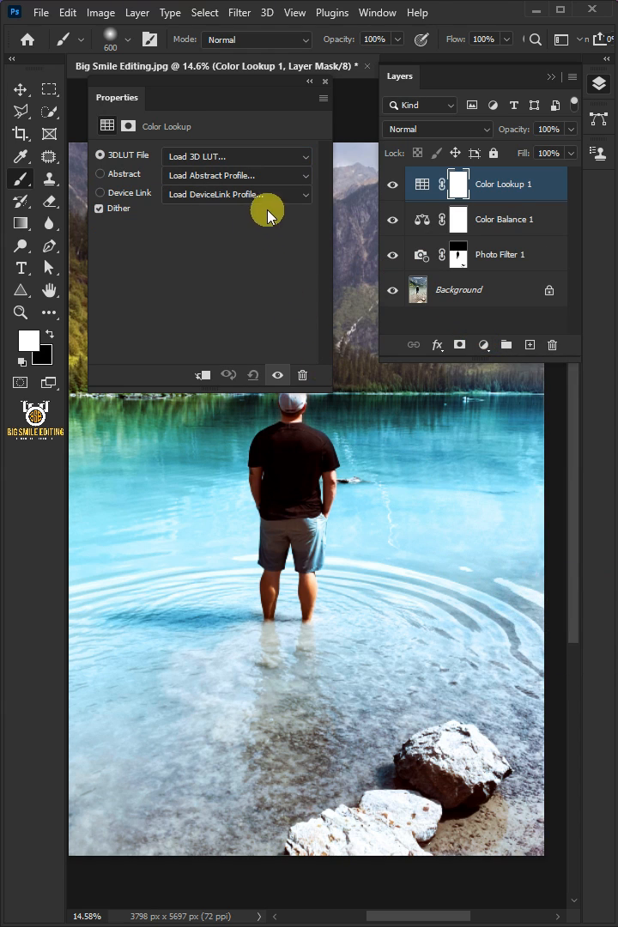
left_click(237, 156)
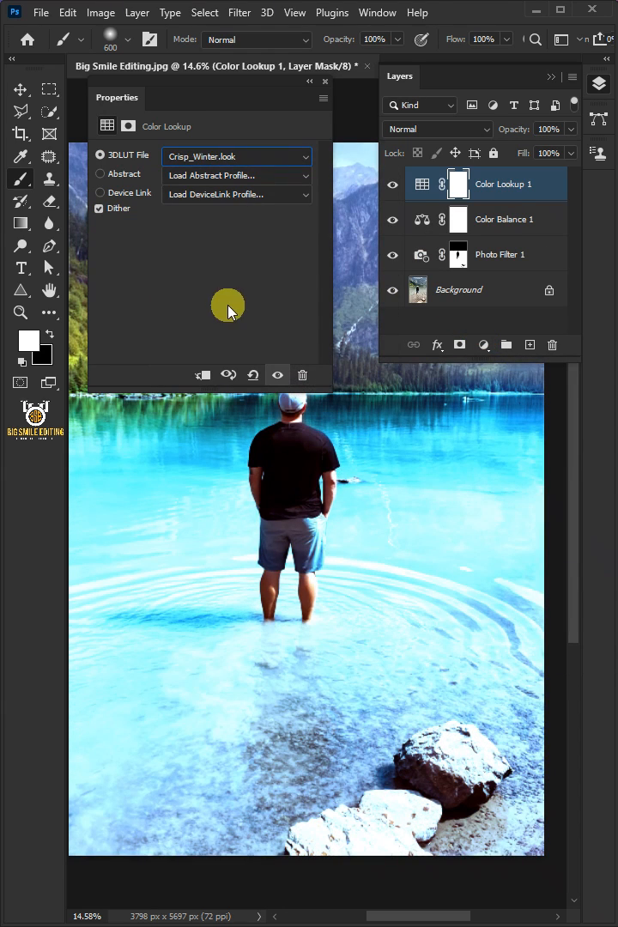
left_click(324, 81)
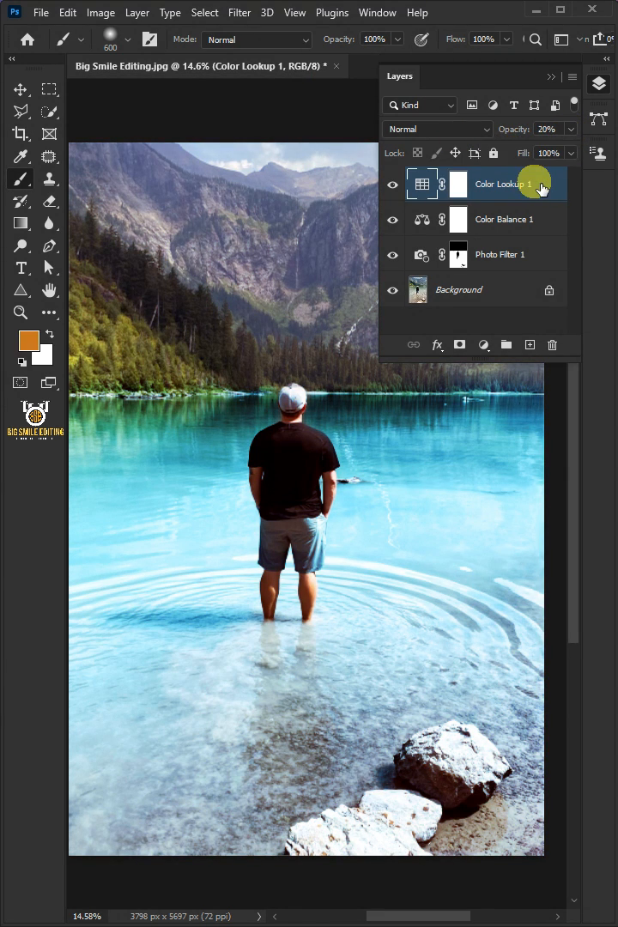
- Group the three adjustment layers with Ctrl+G and toggle the group's visibility to compare
left_click(498, 254)
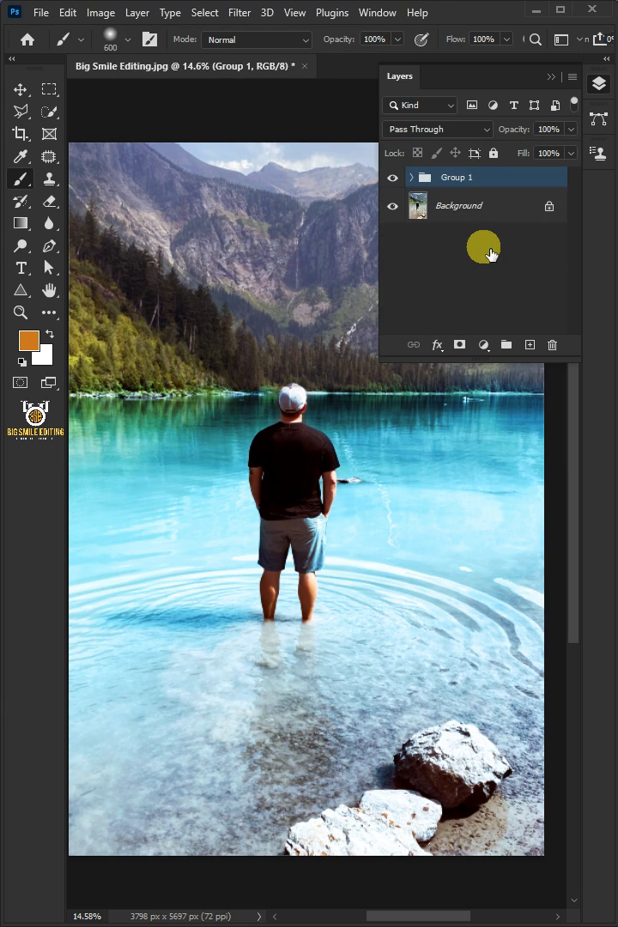
mouse_move(484, 251)
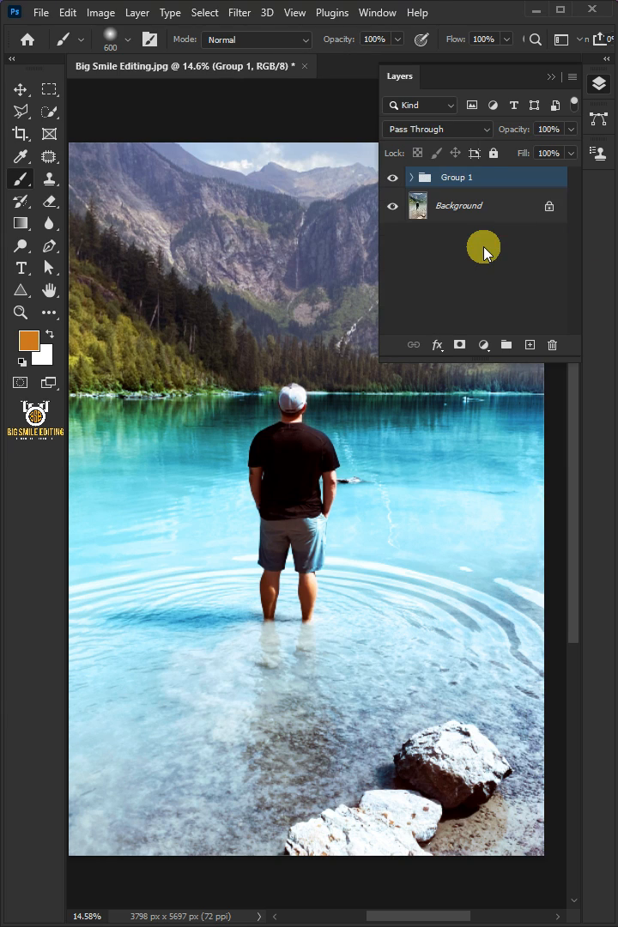
left_click(391, 177)
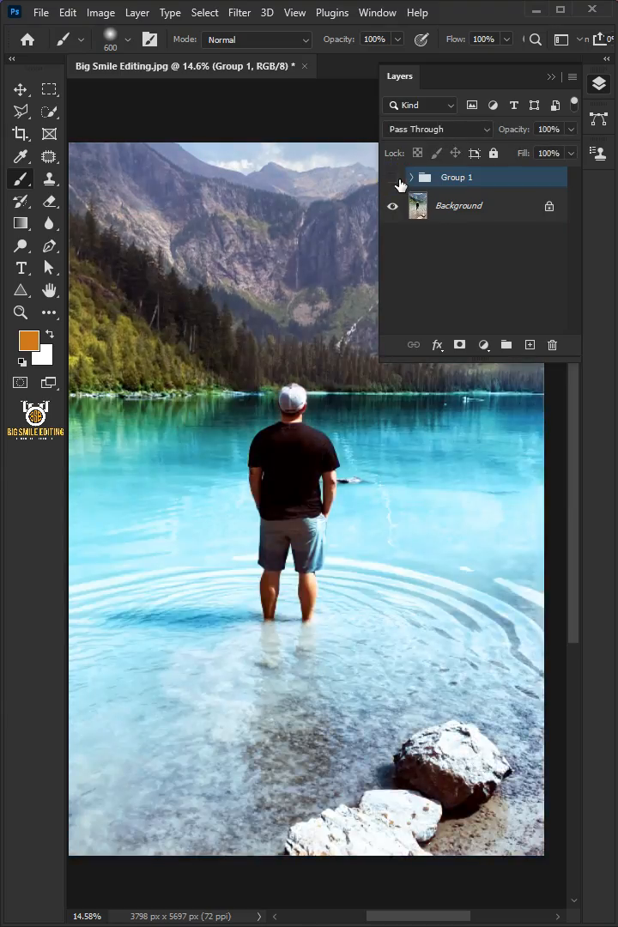